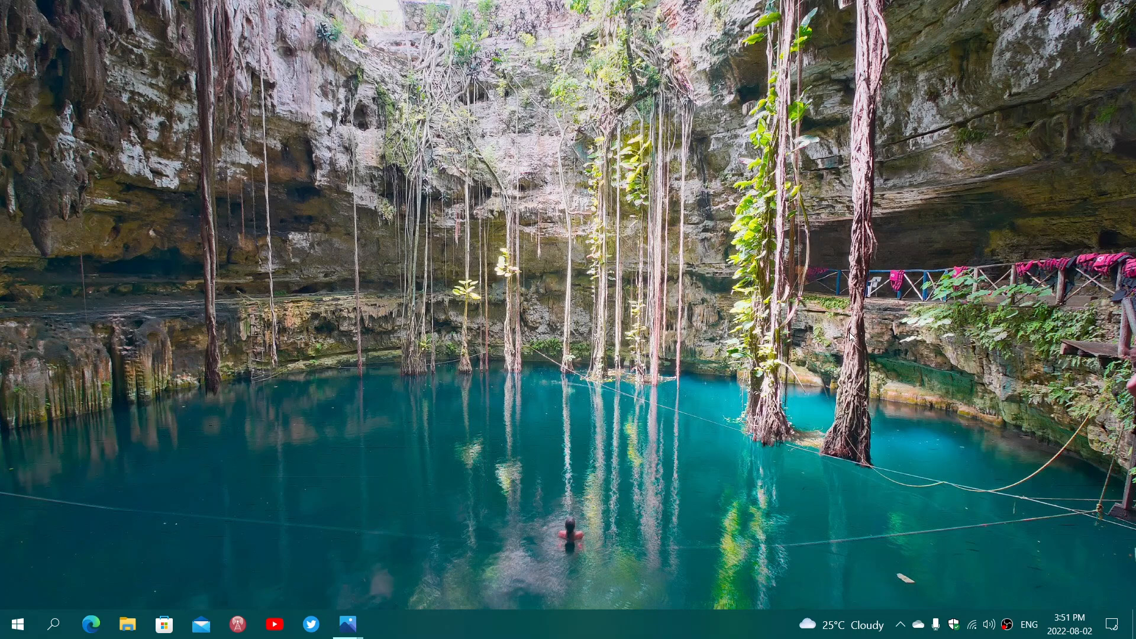
{"action": "mouse_move", "coordinate": [43, 593]}
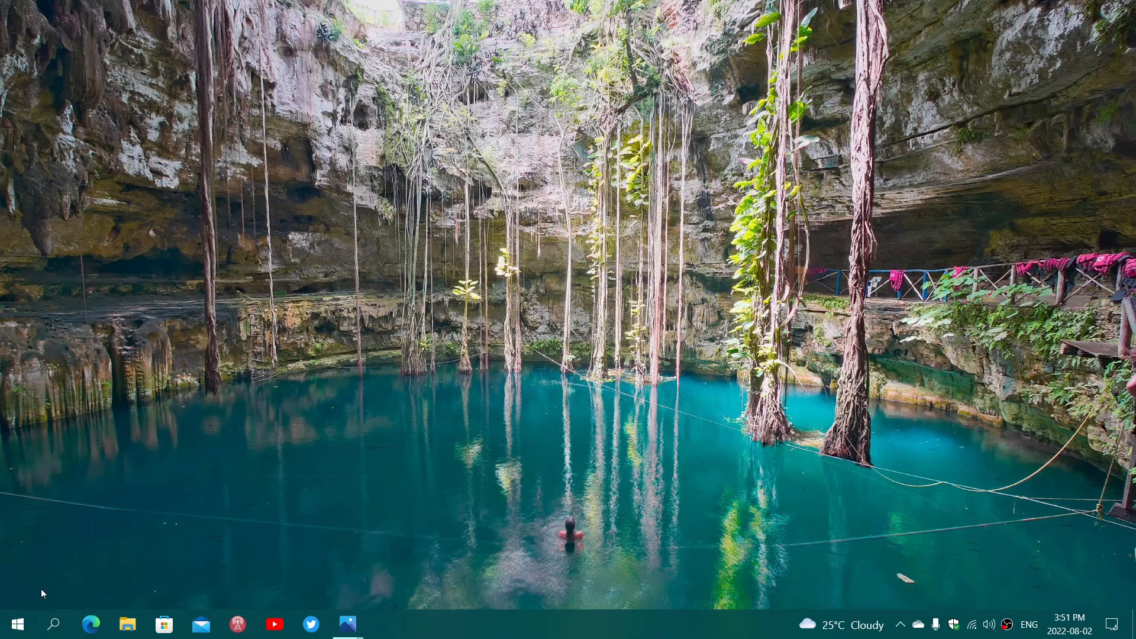
Step: Show the Windows Sun Valley.jpg image from the taskbar Photos app
{"action": "left_click", "coordinate": [14, 624]}
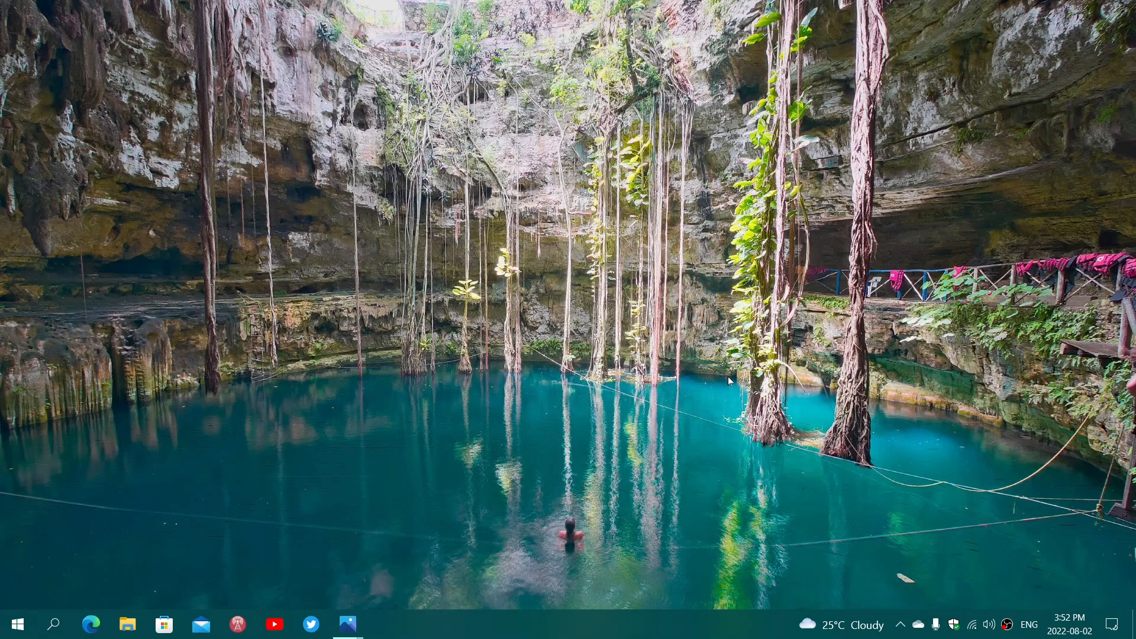
{"action": "mouse_move", "coordinate": [412, 558]}
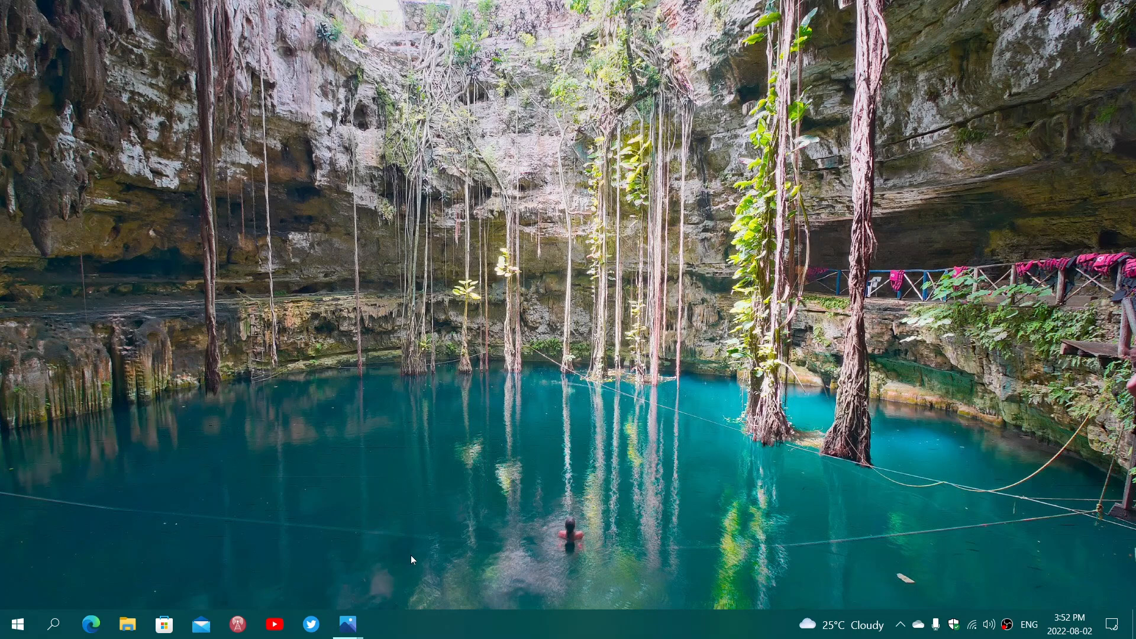
{"action": "mouse_move", "coordinate": [347, 623]}
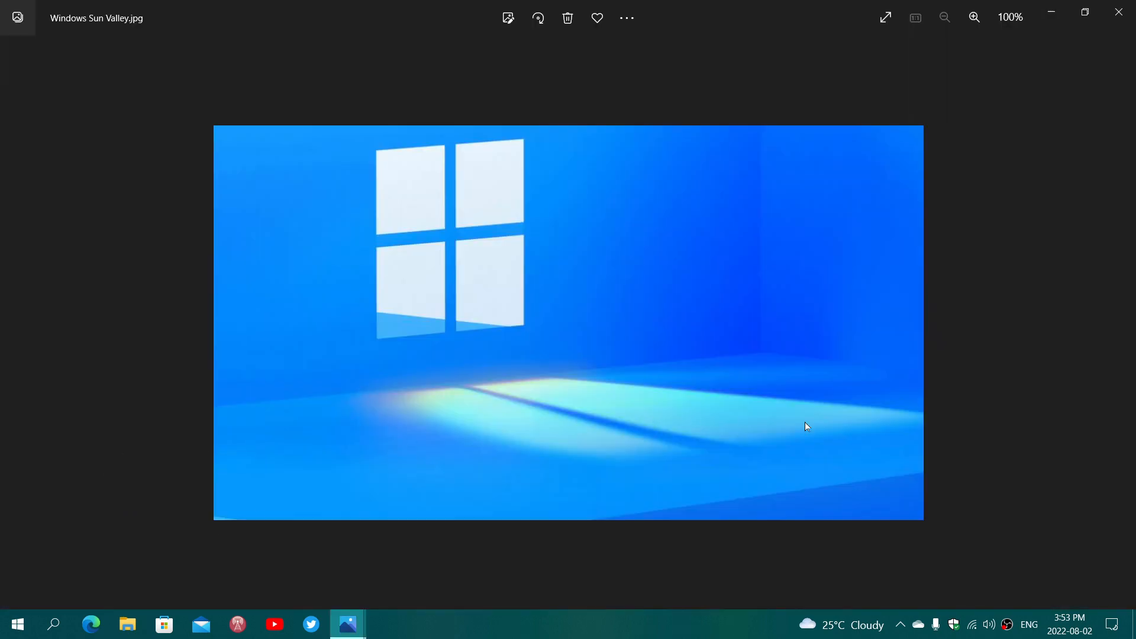
{"action": "mouse_move", "coordinate": [934, 464]}
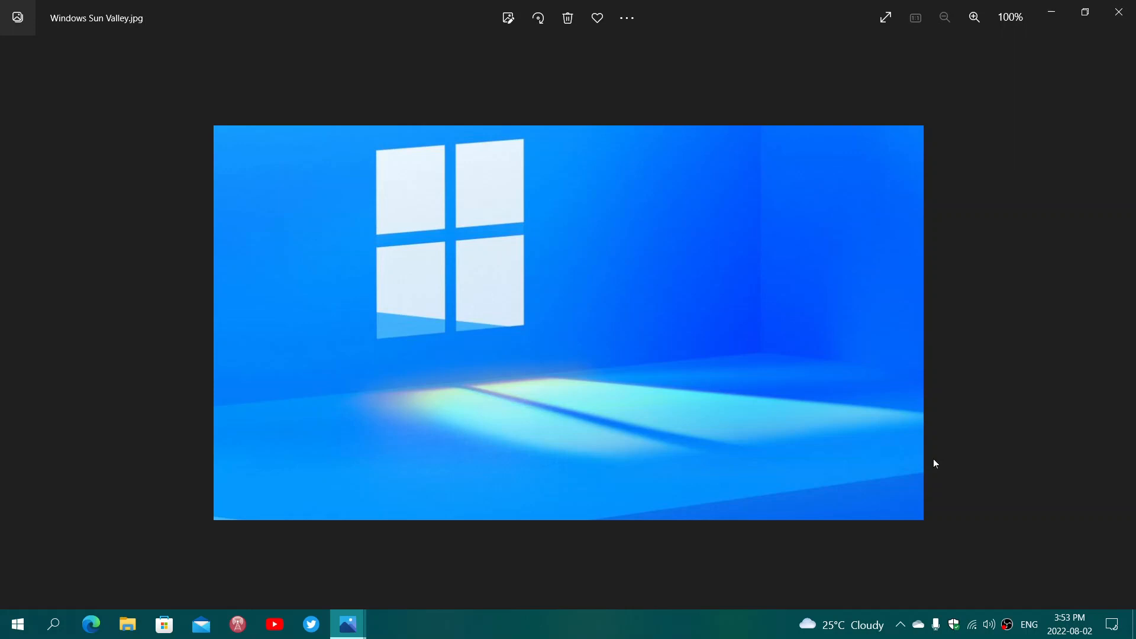
{"action": "mouse_move", "coordinate": [714, 563]}
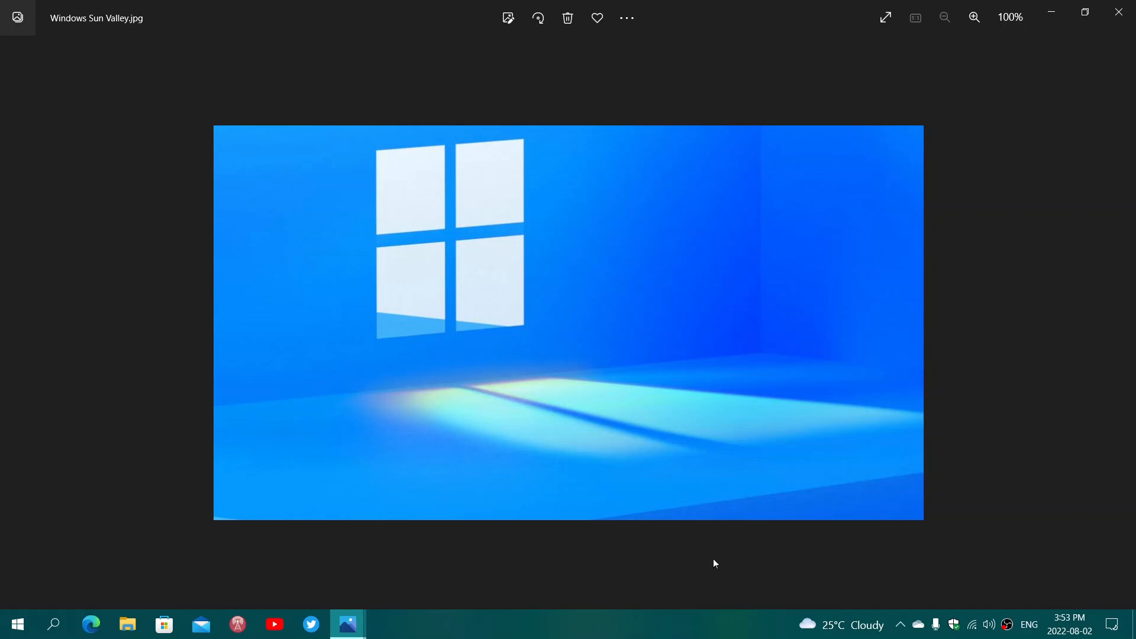
{"action": "mouse_move", "coordinate": [539, 552]}
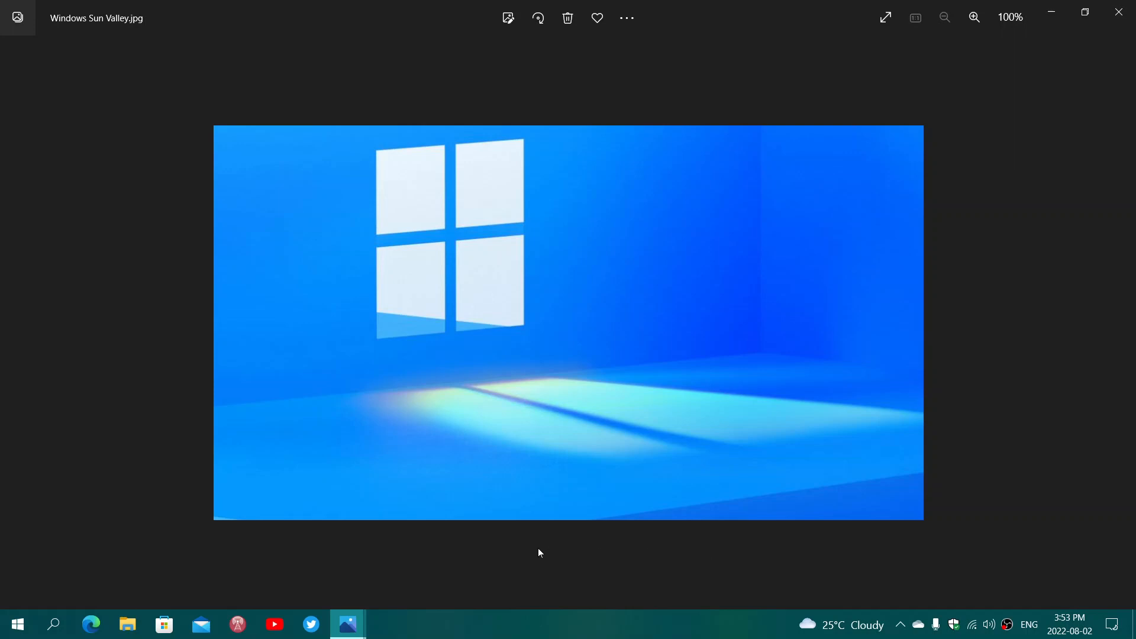
{"action": "mouse_move", "coordinate": [369, 588]}
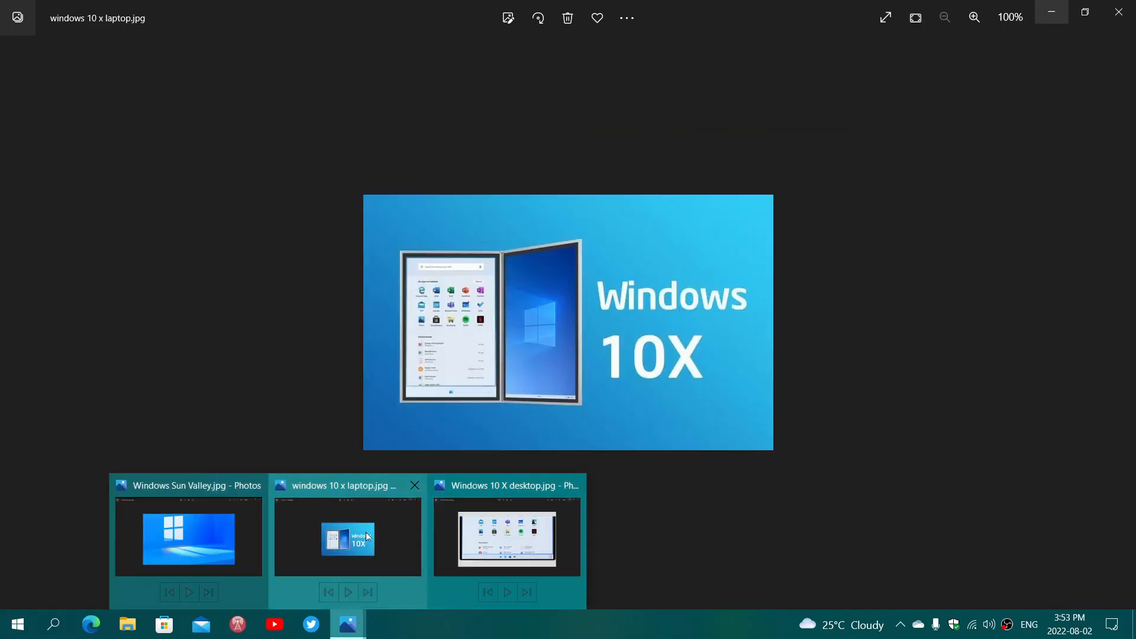
Step: Enlarge the windows 10 x laptop.jpg picture in its Photos window
{"action": "left_click", "coordinate": [973, 18]}
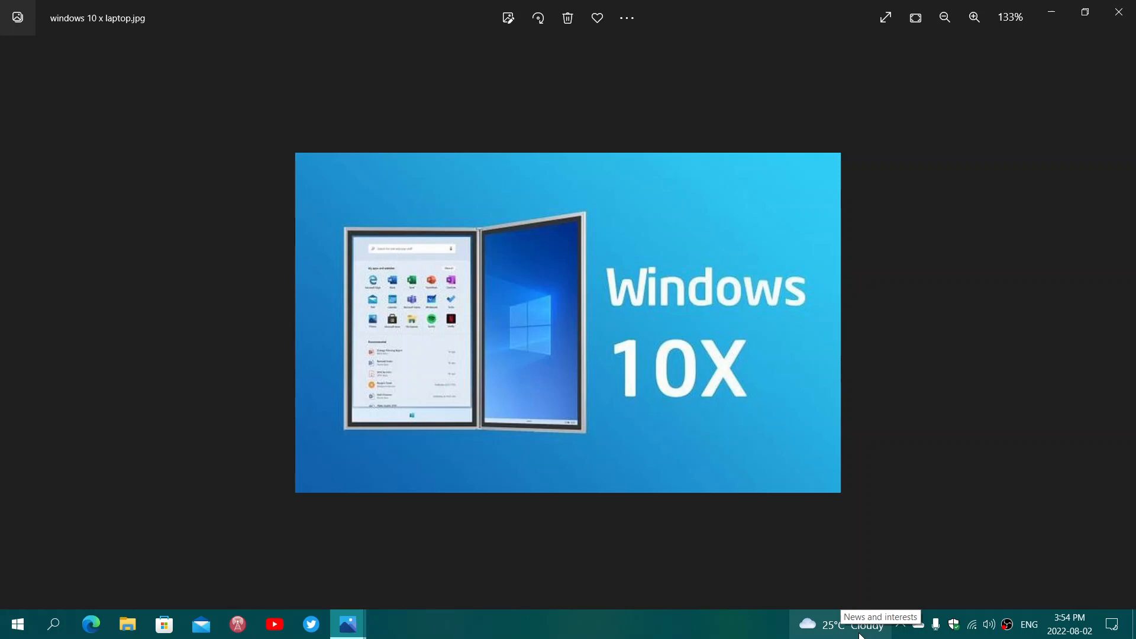
{"action": "mouse_move", "coordinate": [346, 623]}
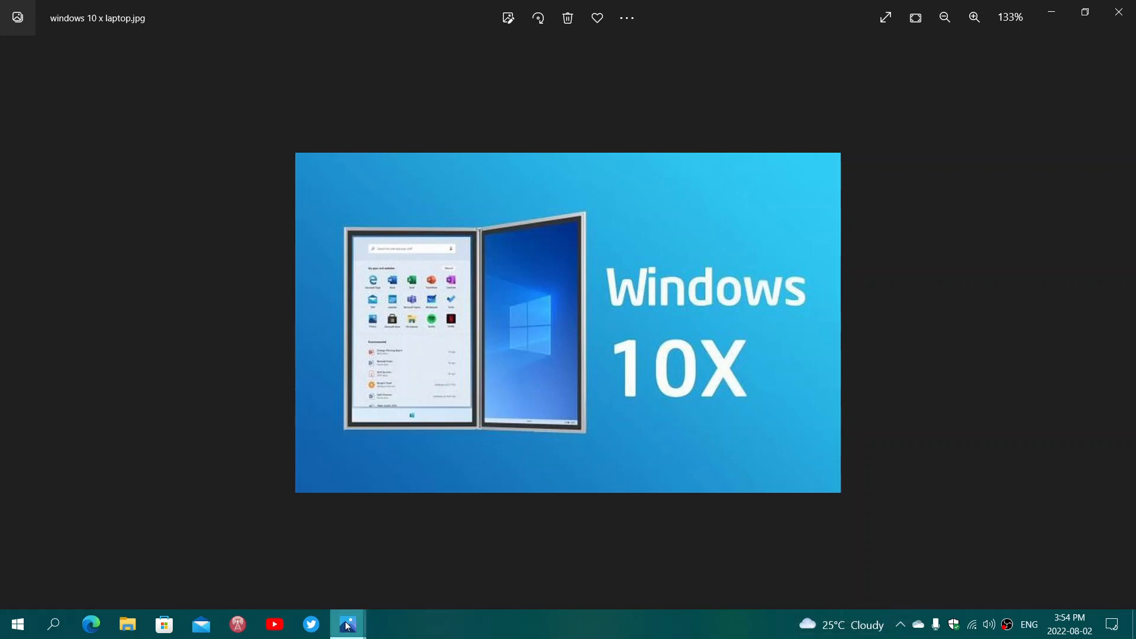
{"action": "mouse_move", "coordinate": [346, 623]}
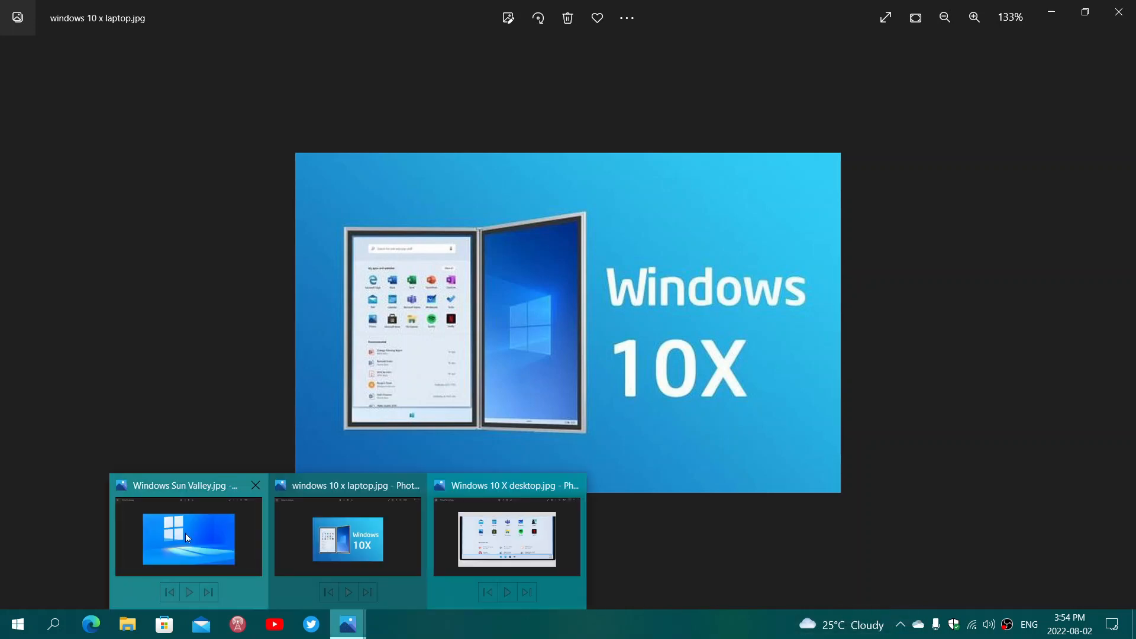
Step: Bring the Windows Sun Valley.jpg window forward from the taskbar preview
{"action": "left_click", "coordinate": [188, 536]}
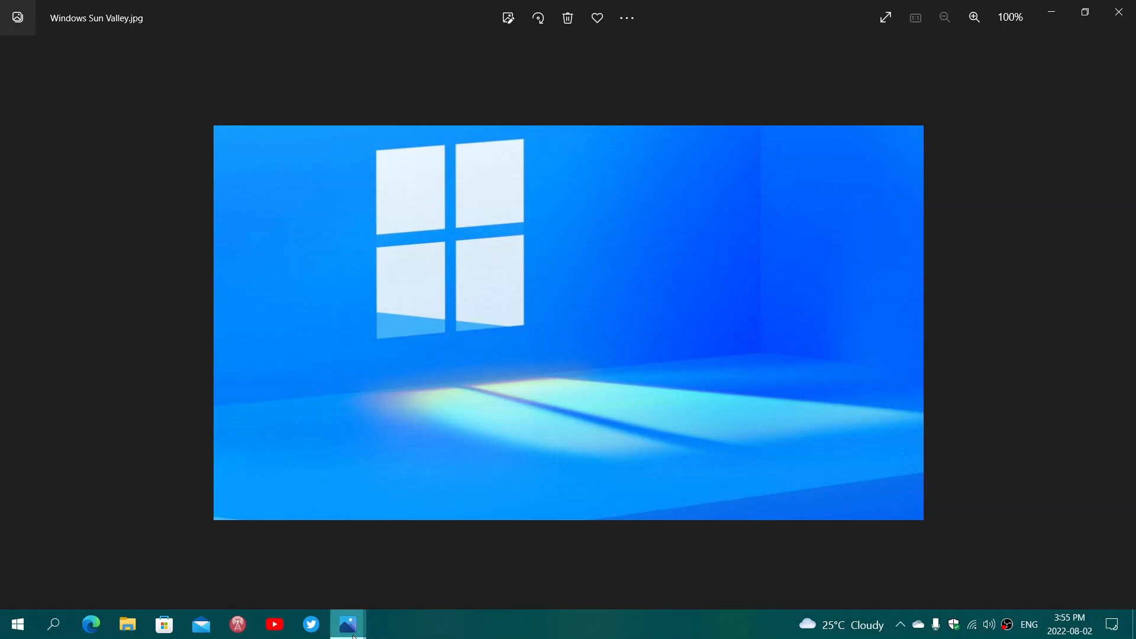
{"action": "mouse_move", "coordinate": [347, 623]}
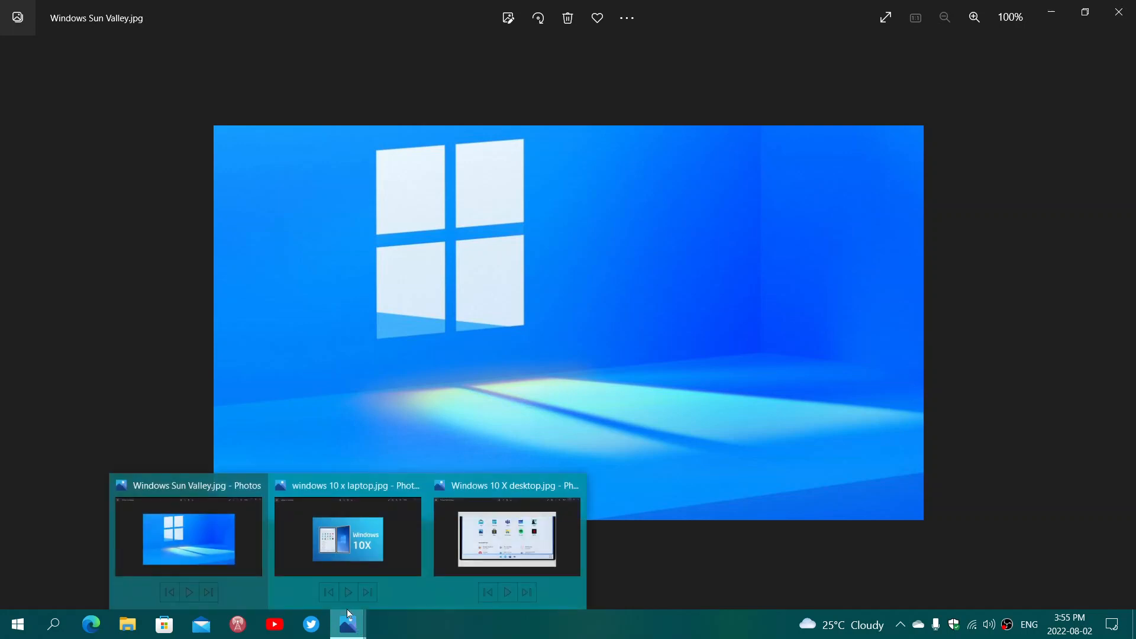
Step: Bring the Windows 10 X desktop.jpg window forward from the taskbar preview
{"action": "left_click", "coordinate": [507, 538]}
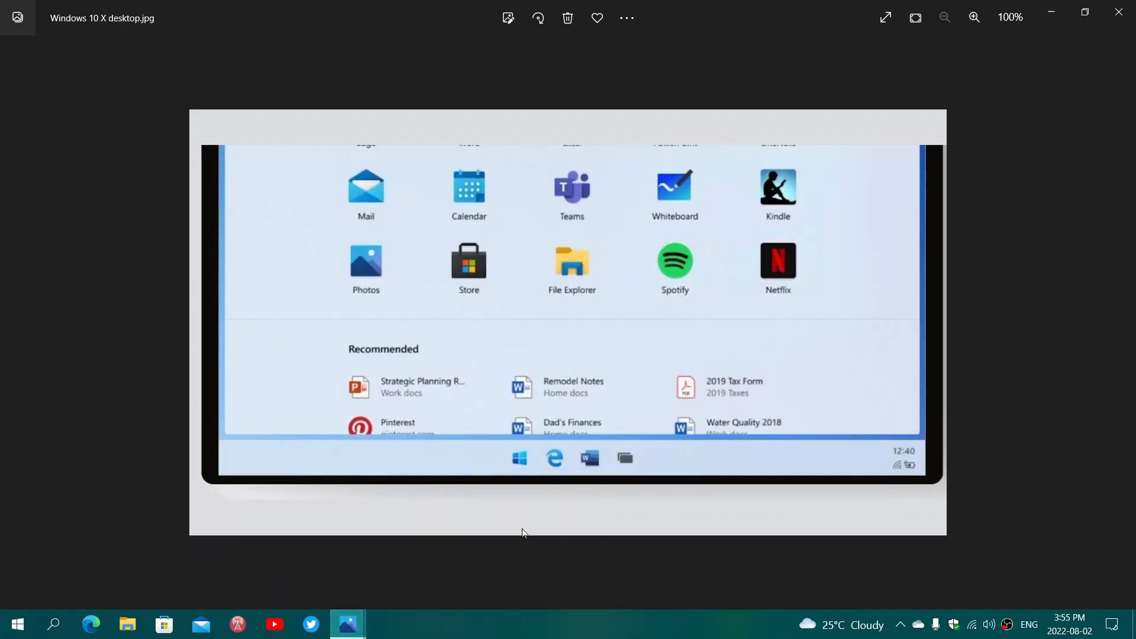
{"action": "mouse_move", "coordinate": [659, 498]}
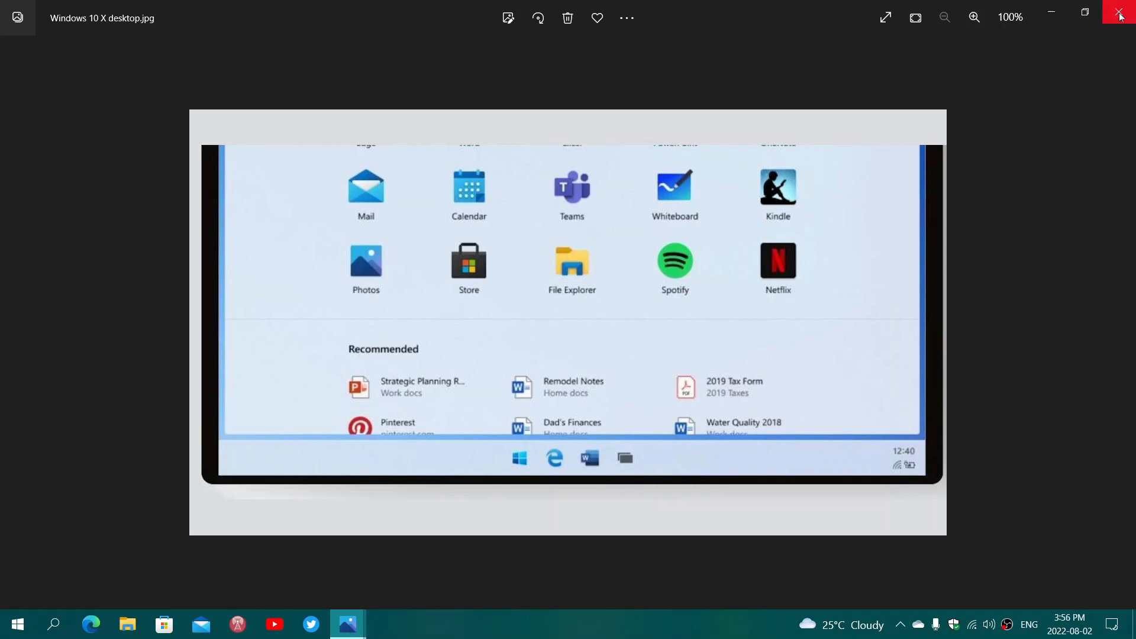
{"action": "mouse_move", "coordinate": [1118, 15]}
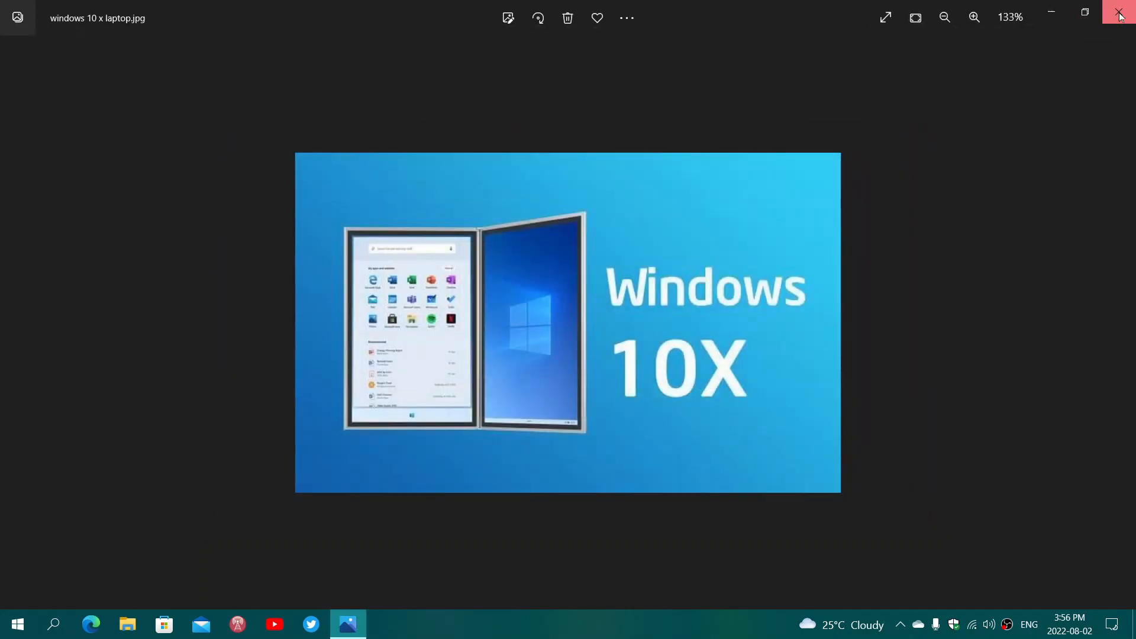
Step: Close the windows 10 x laptop picture window, returning to the desktop wallpaper
{"action": "left_click", "coordinate": [1118, 13]}
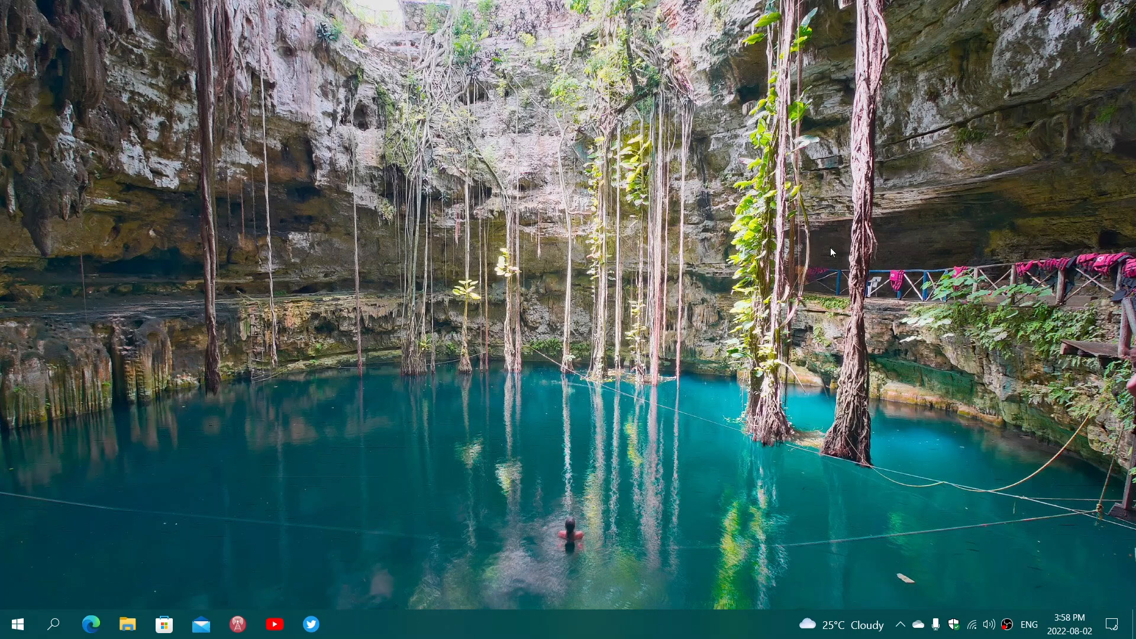
{"action": "mouse_move", "coordinate": [661, 625]}
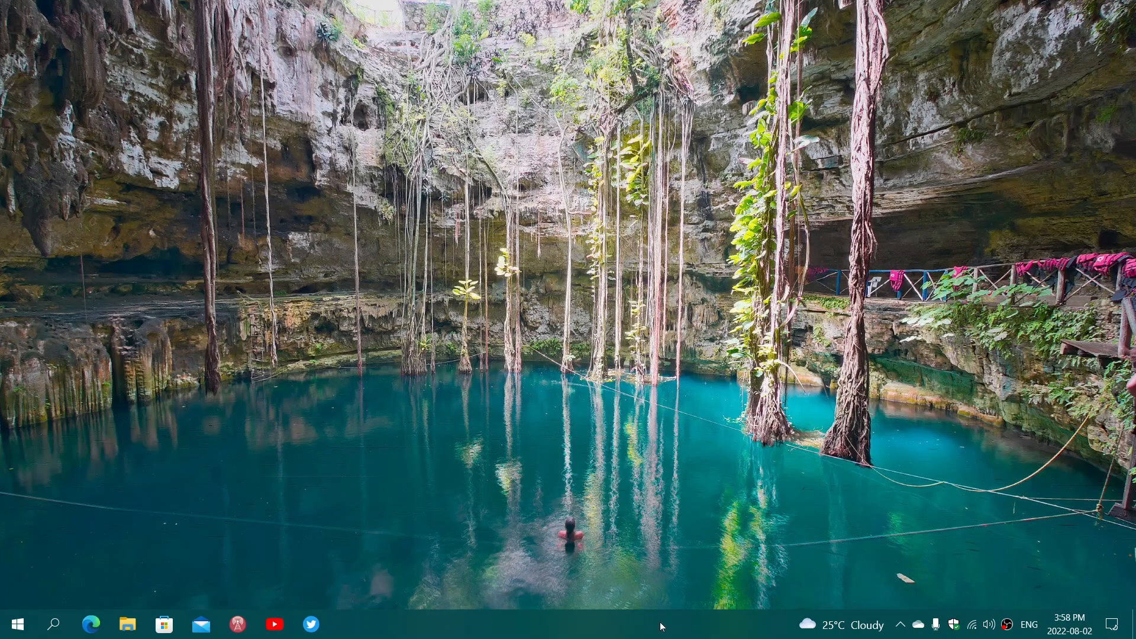